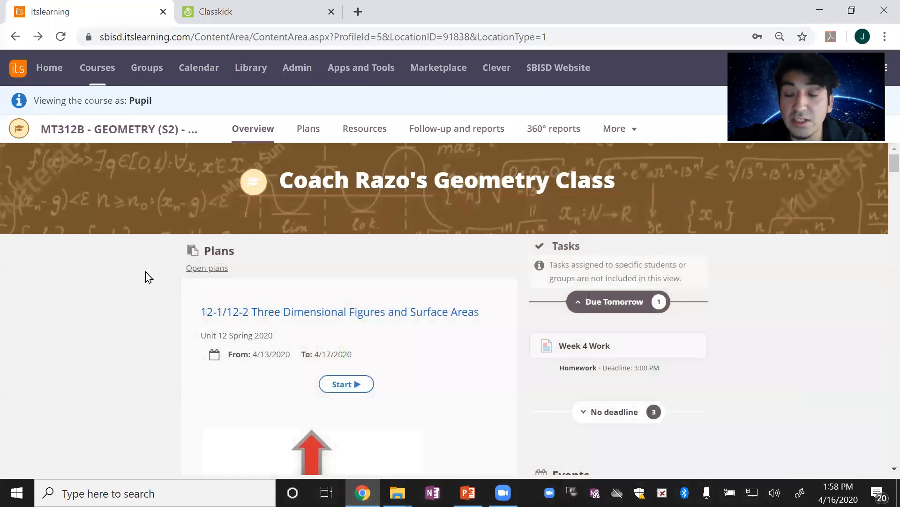
mouse_move(171, 255)
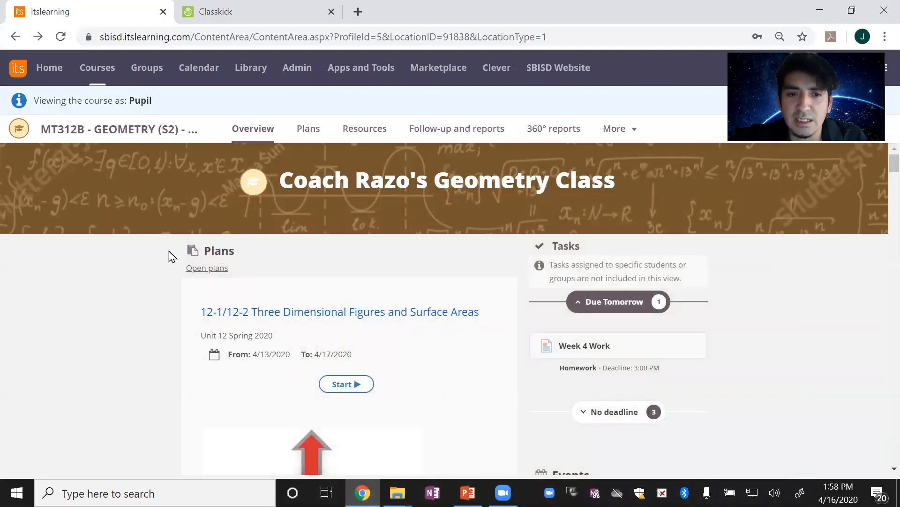
Step: Reload the geometry course overview and expand the 3D Figures plan details
click(252, 129)
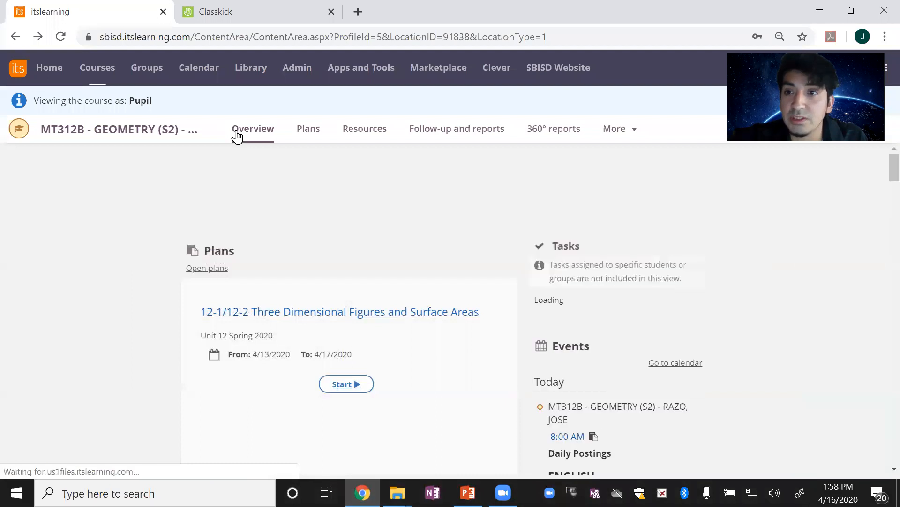
scroll(down, 3)
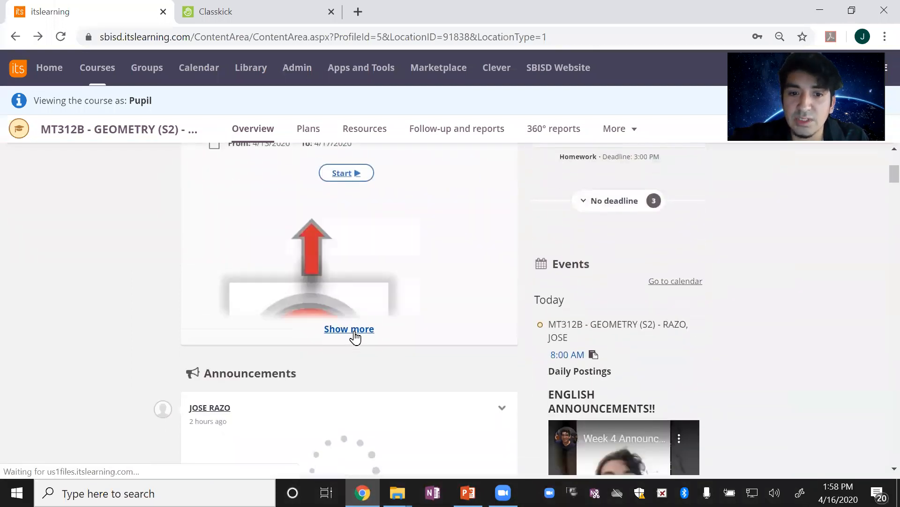
click(349, 328)
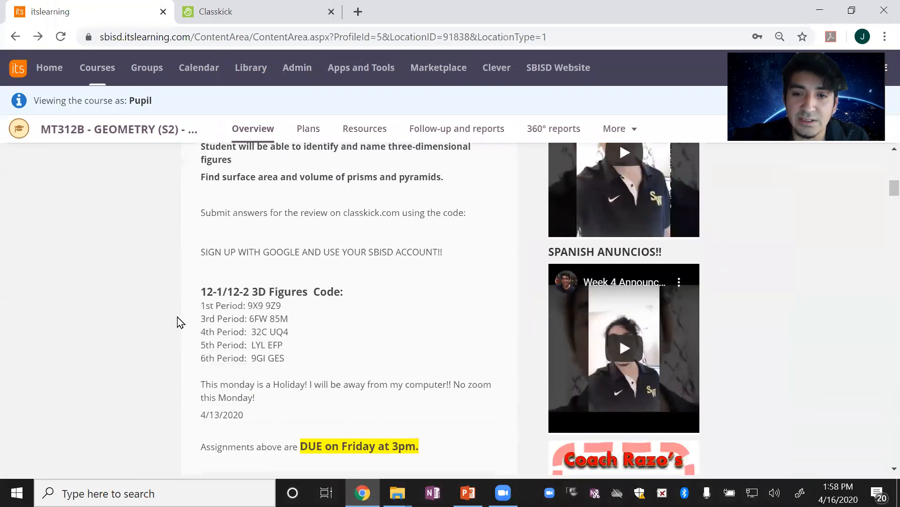
mouse_move(262, 336)
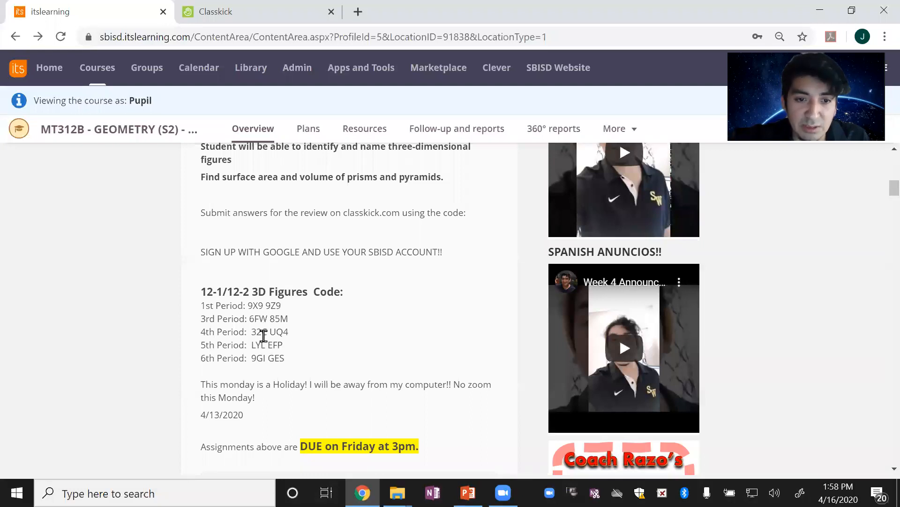
mouse_move(260, 324)
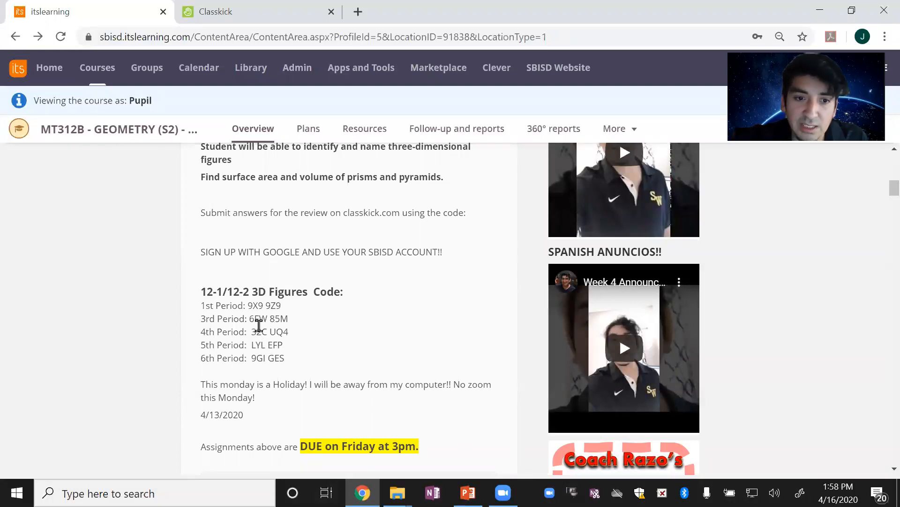
Step: Select the 4th Period class code 32C UQ4 and move down to the Classkick picture
drag(252, 331, 308, 331)
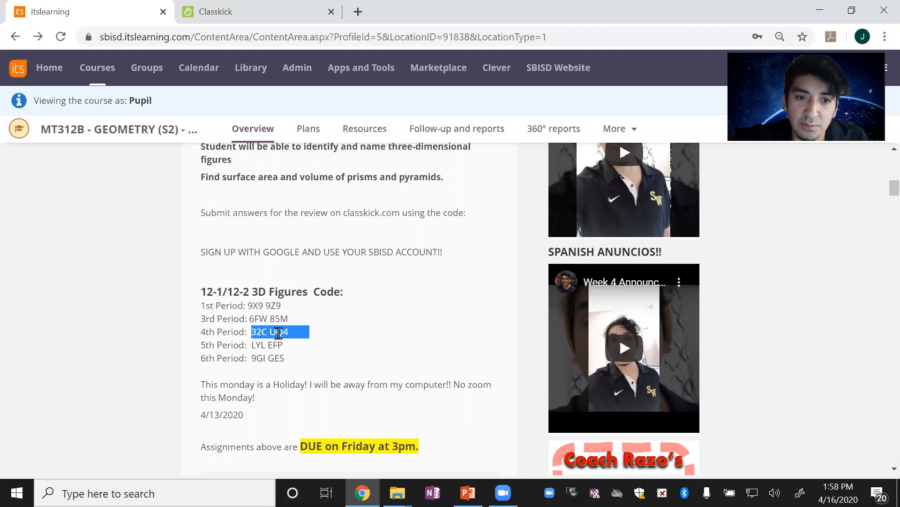
scroll(down, 3)
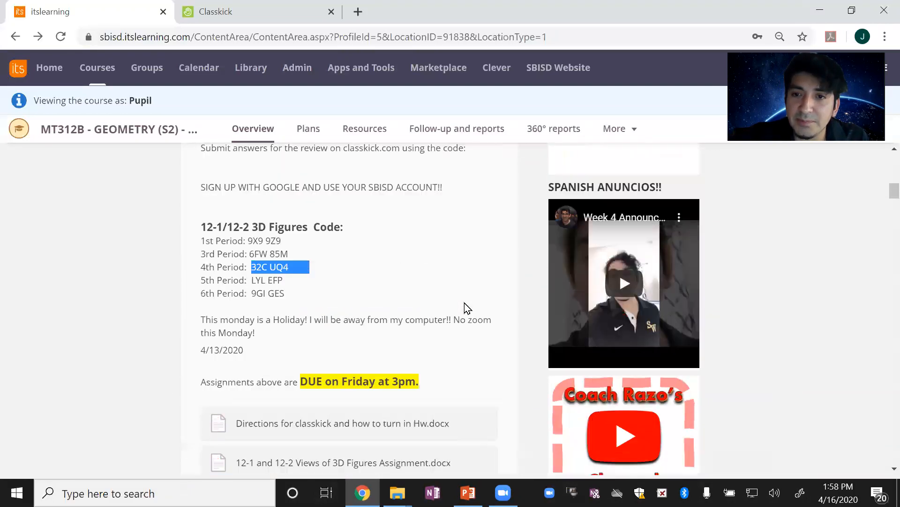
scroll(down, 3)
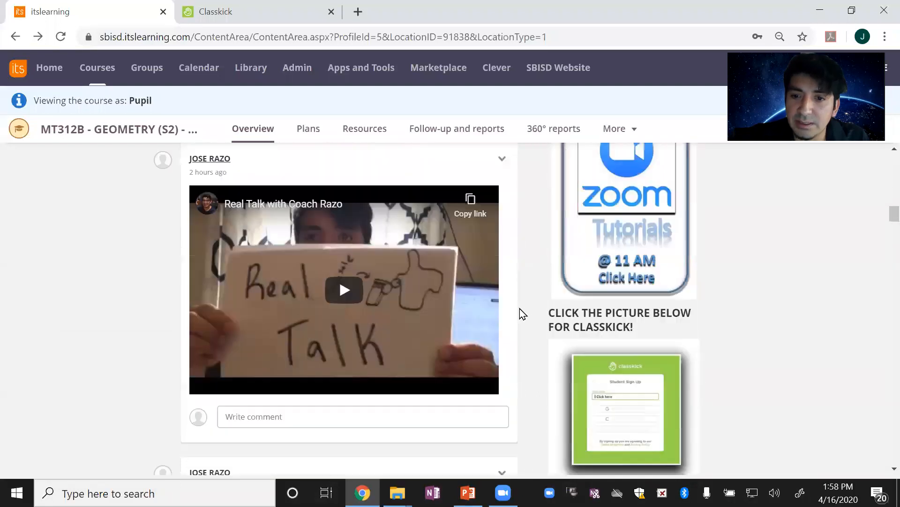
Step: Join Classkick as a student with class code 32C UQ4 using Google sign-up
click(625, 410)
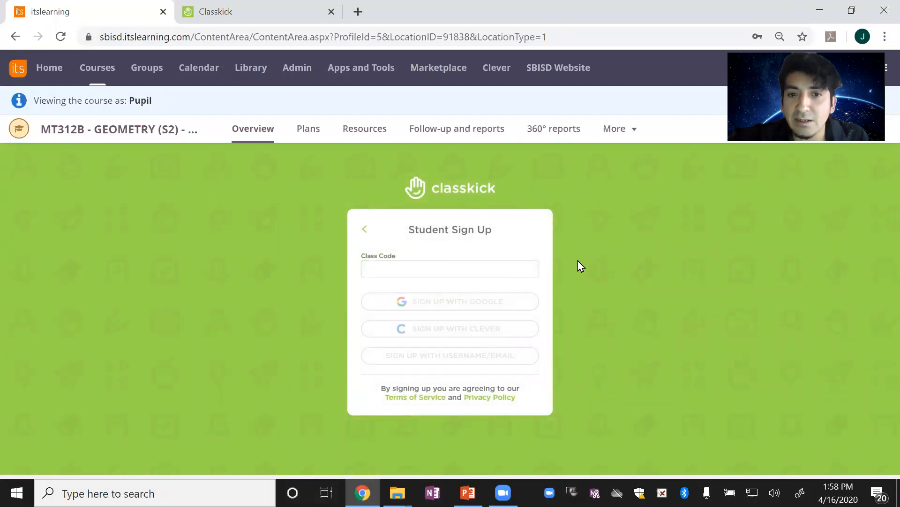
text(32C UQ4)
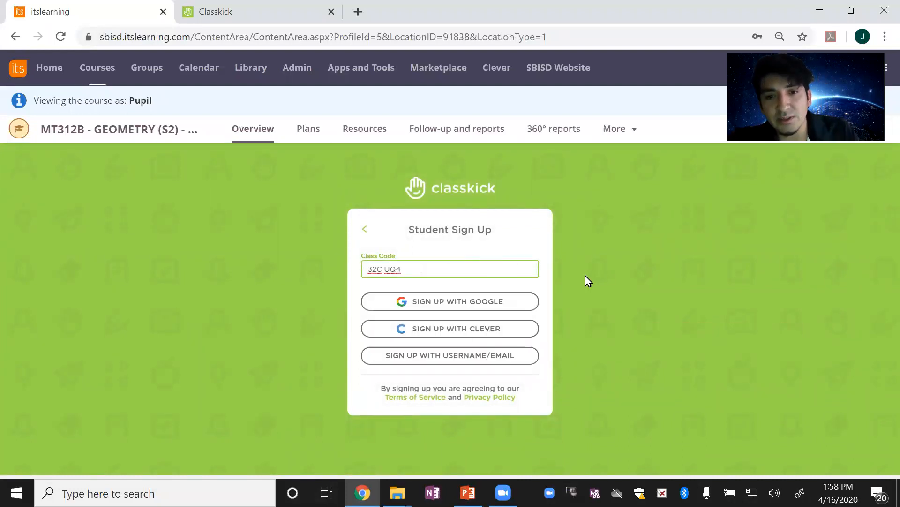
mouse_move(479, 301)
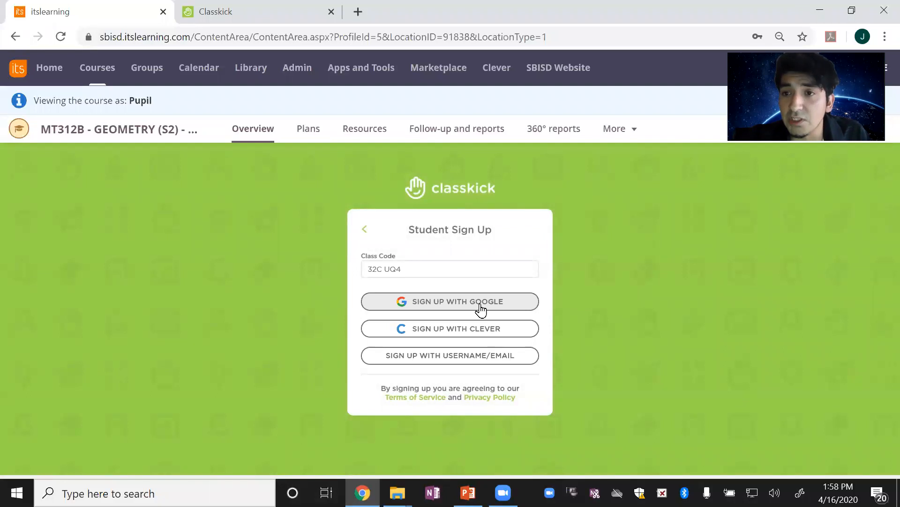
click(449, 302)
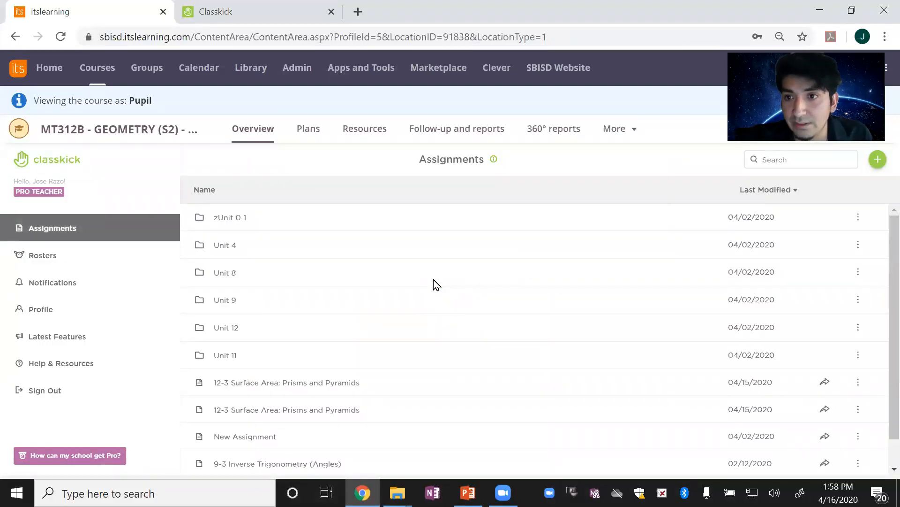
mouse_move(270, 6)
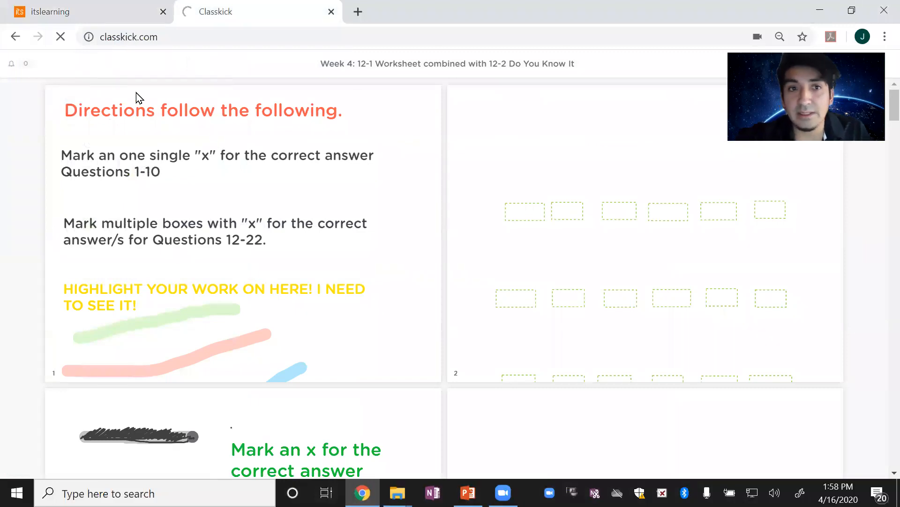
Step: Switch to the Classkick tab showing the Start Working login page
click(86, 11)
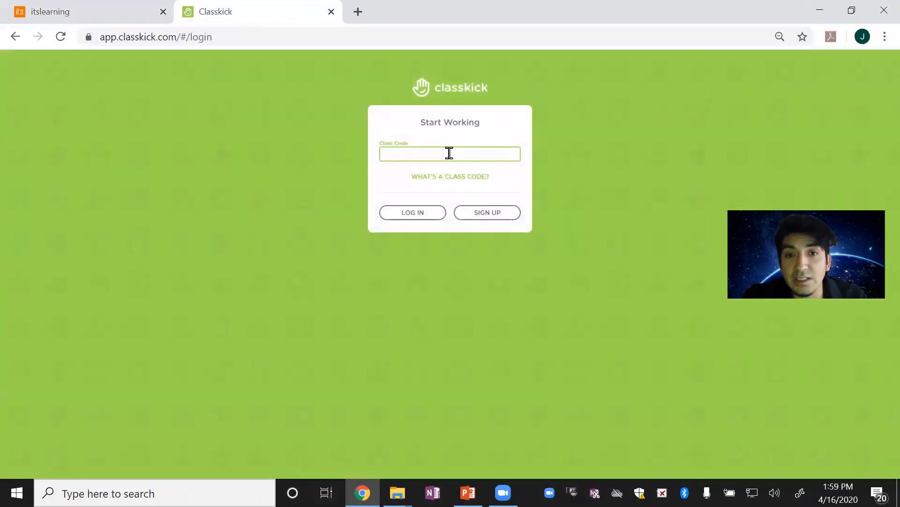
text(32C UQ4)
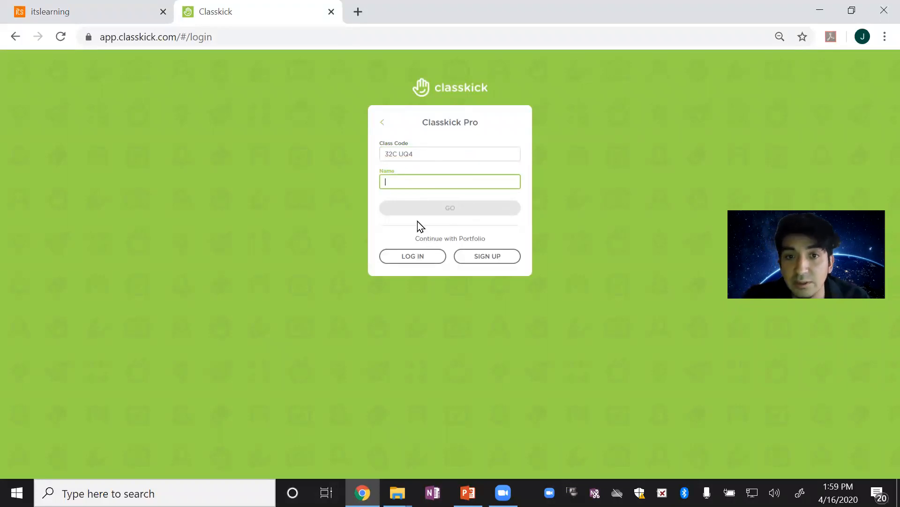
text(Coach R)
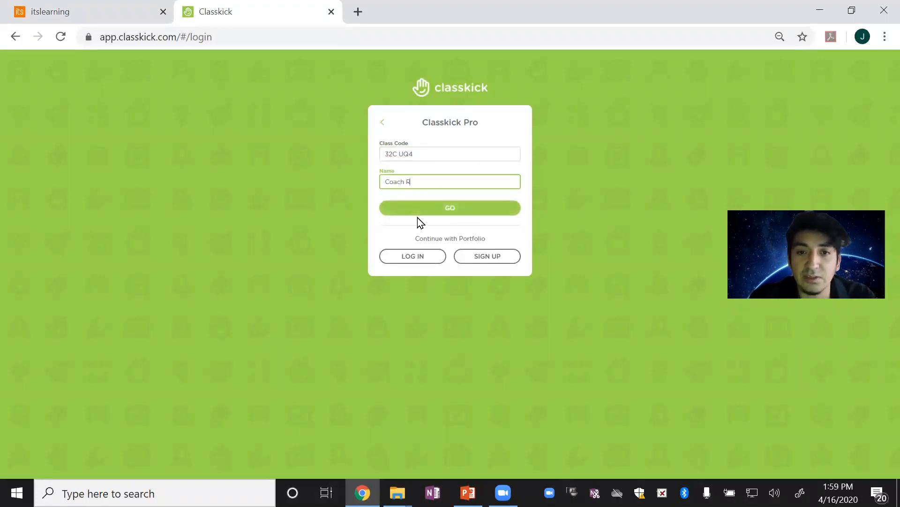
text(azo)
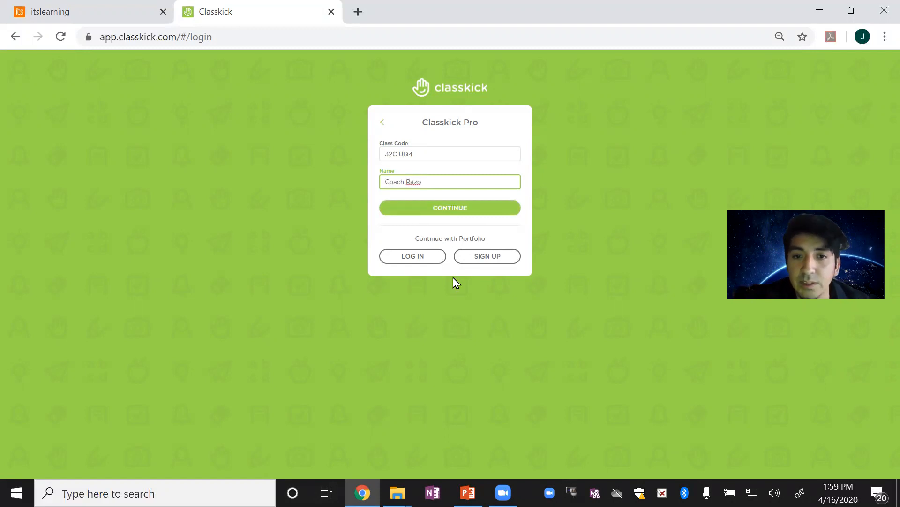
click(449, 208)
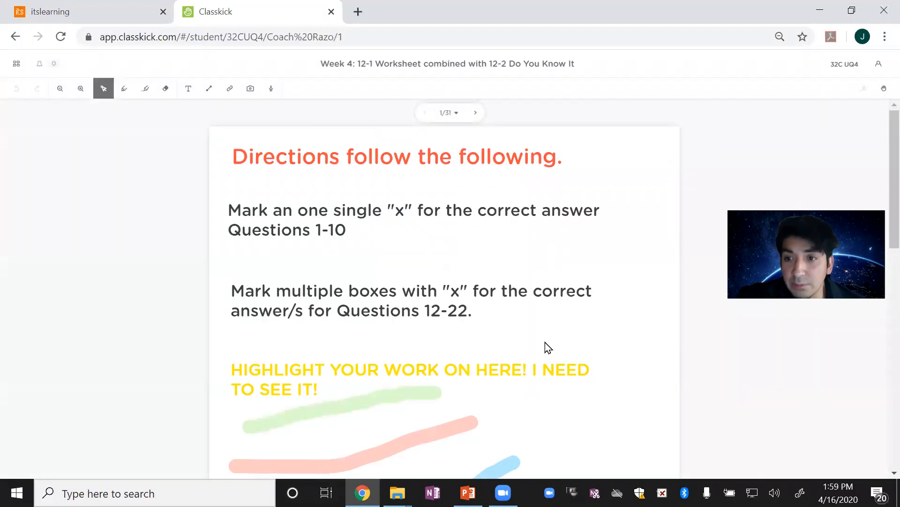
Step: Move from the worksheet's first page to the Figure 1 views page
scroll(down, 3)
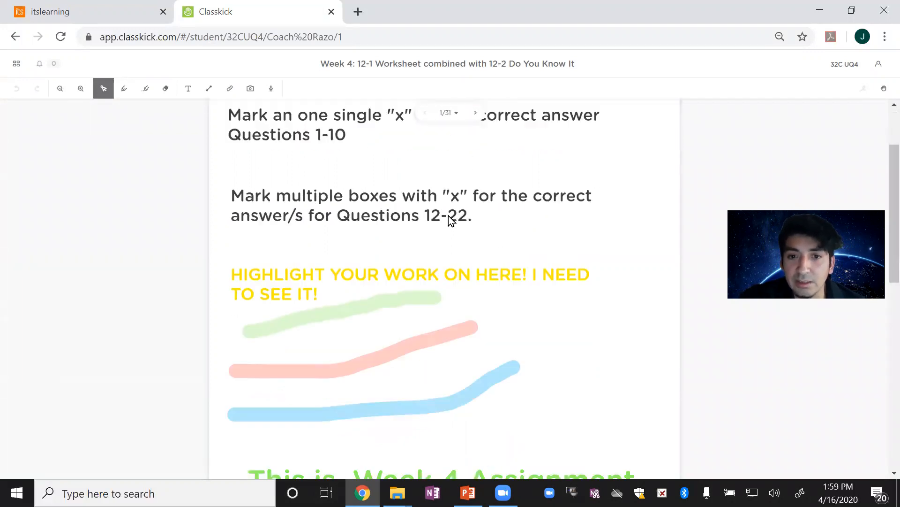
scroll(down, 3)
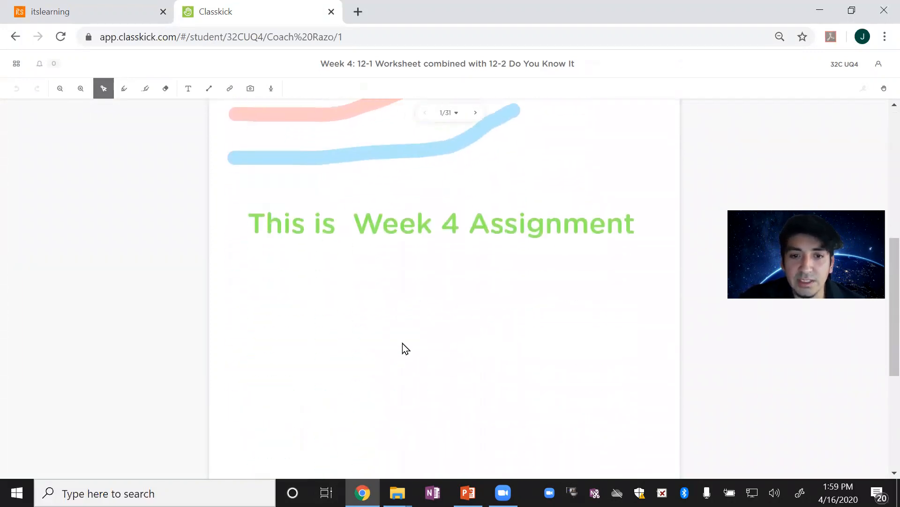
click(475, 113)
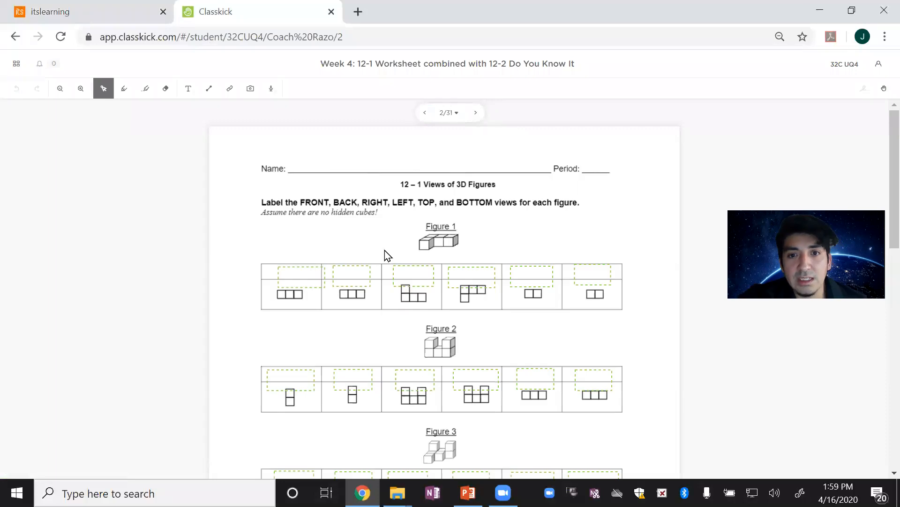
mouse_move(501, 278)
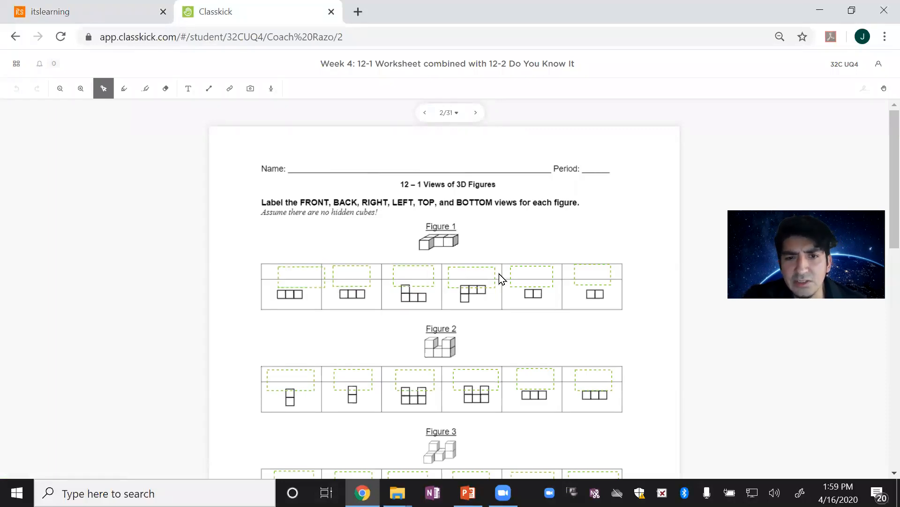
mouse_move(312, 231)
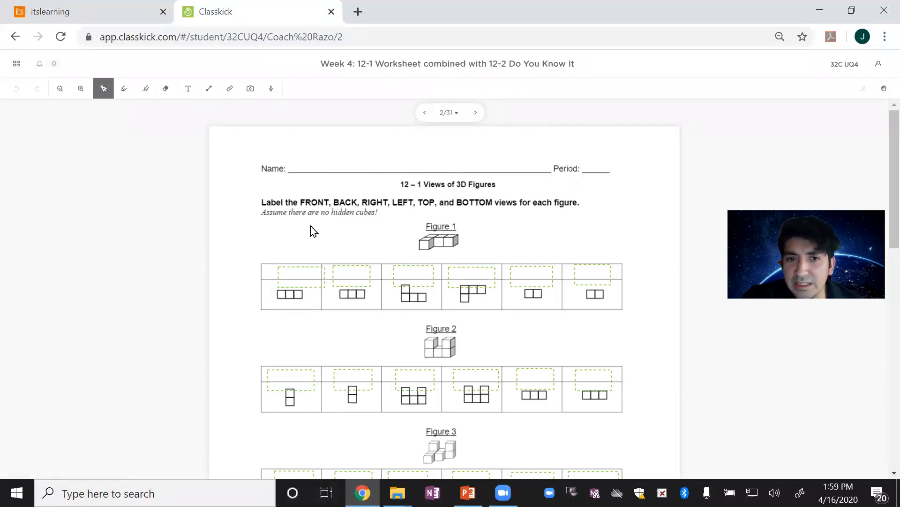
Step: Label Figure 1's first view box 'Front' and continue to page 3
click(292, 275)
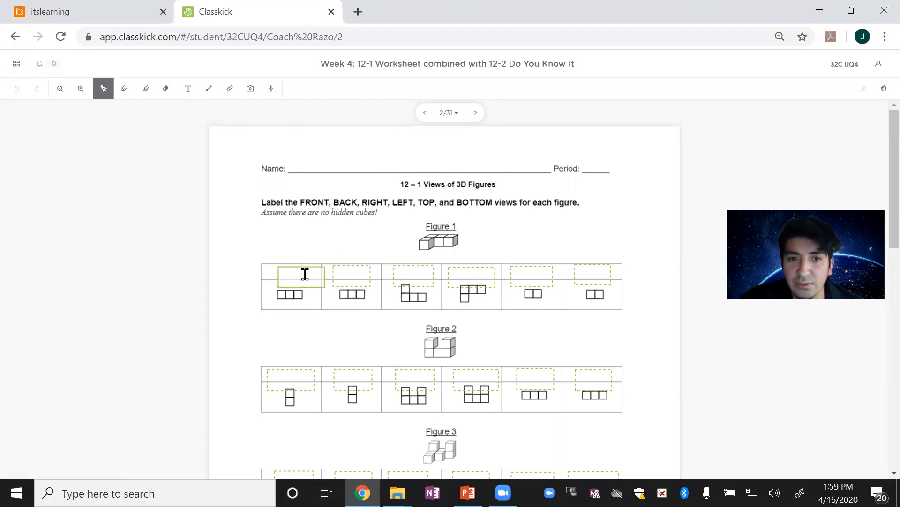
text(Front)
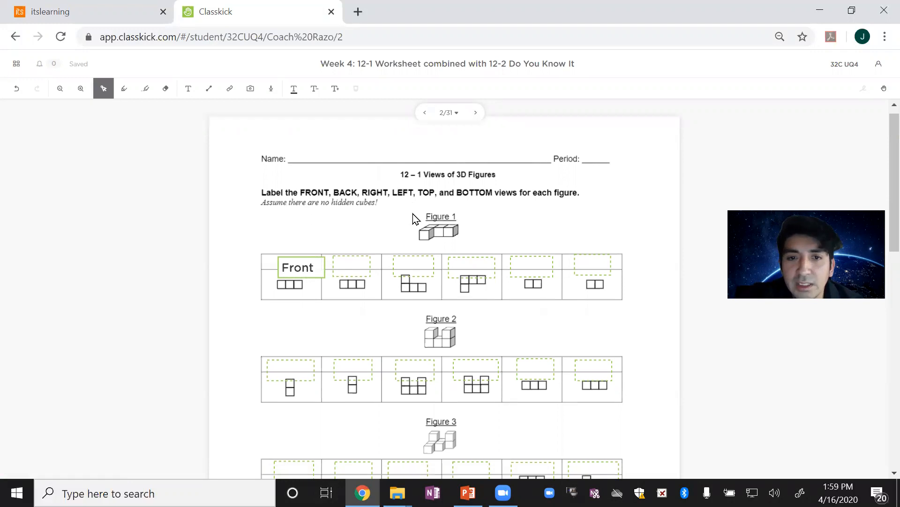
scroll(down, 3)
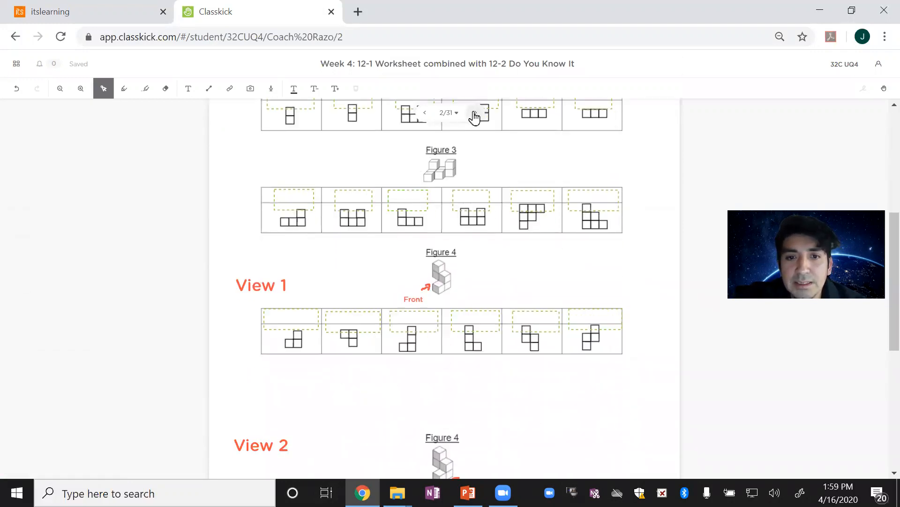
click(474, 112)
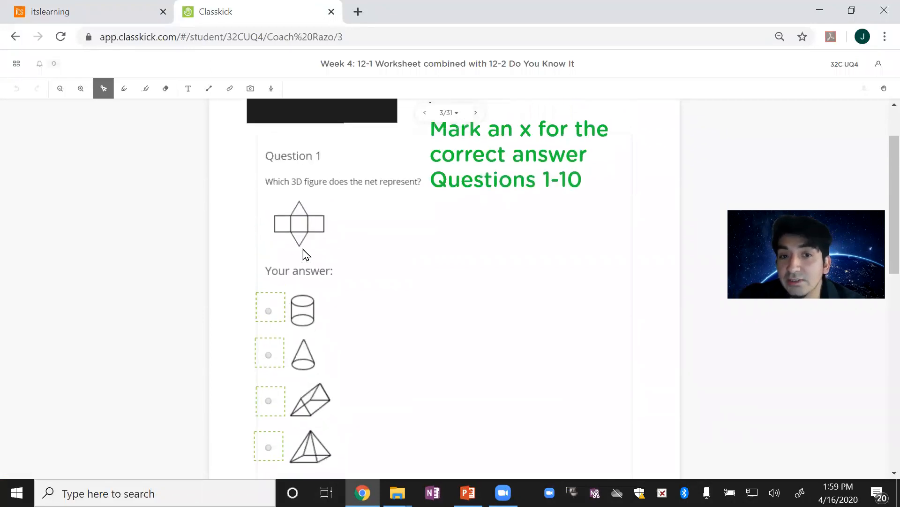
mouse_move(308, 233)
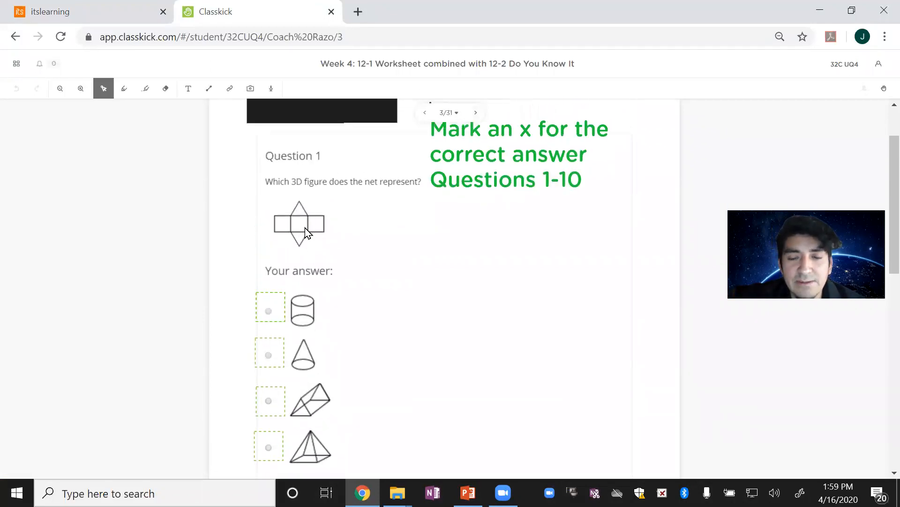
Step: Mark an x beside the triangular prism for Question 1 and move to the next page
scroll(down, 3)
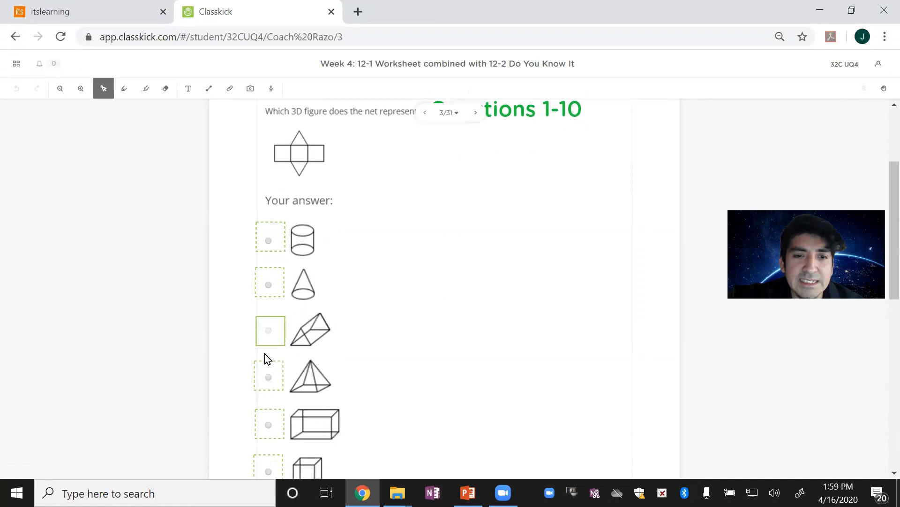
text(x)
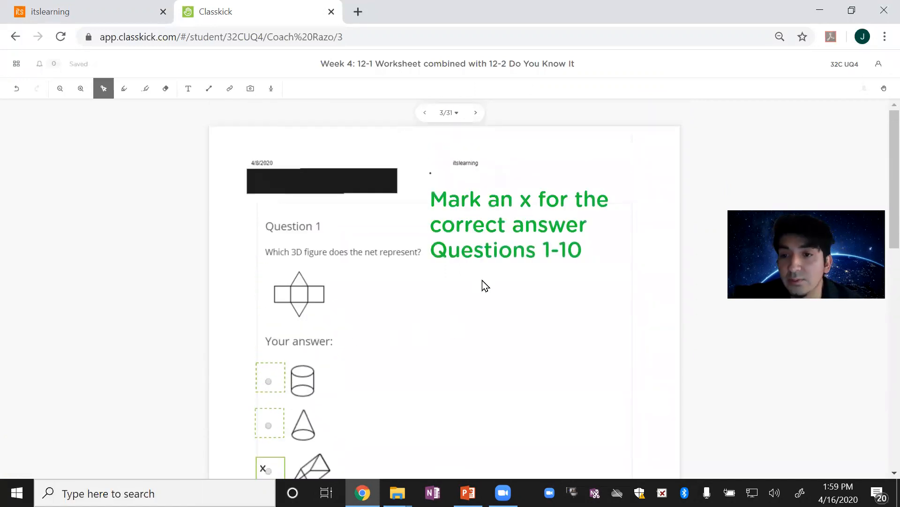
scroll(down, 3)
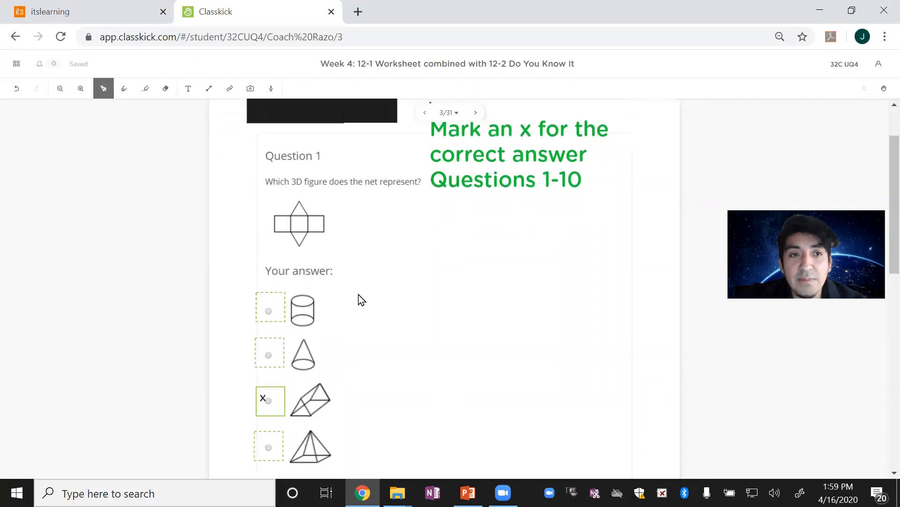
scroll(down, 3)
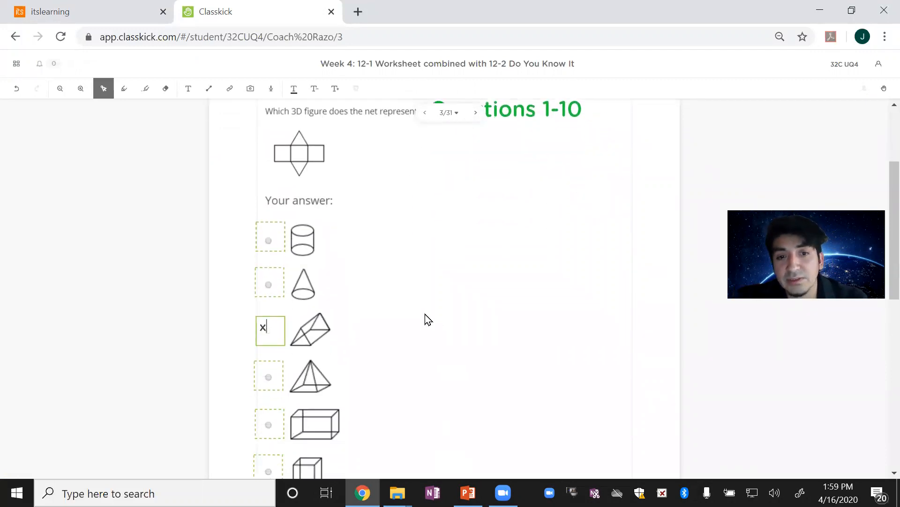
click(448, 112)
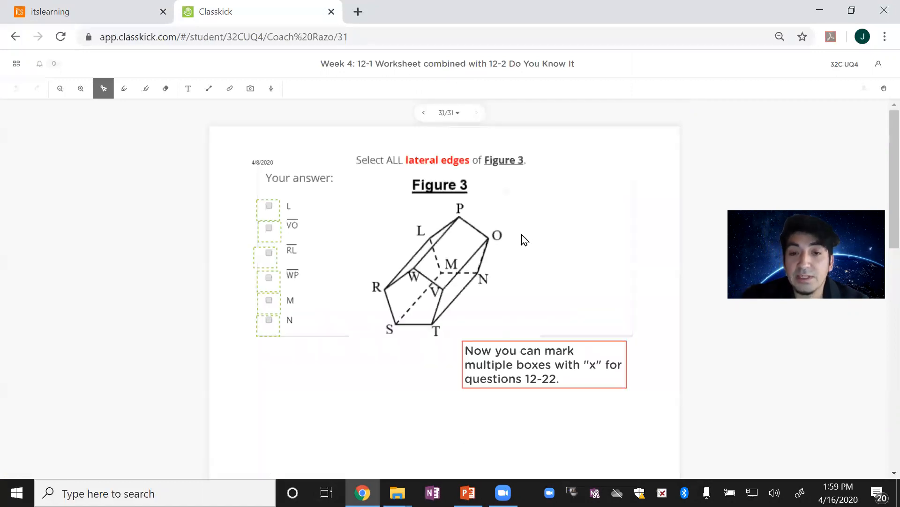
mouse_move(652, 248)
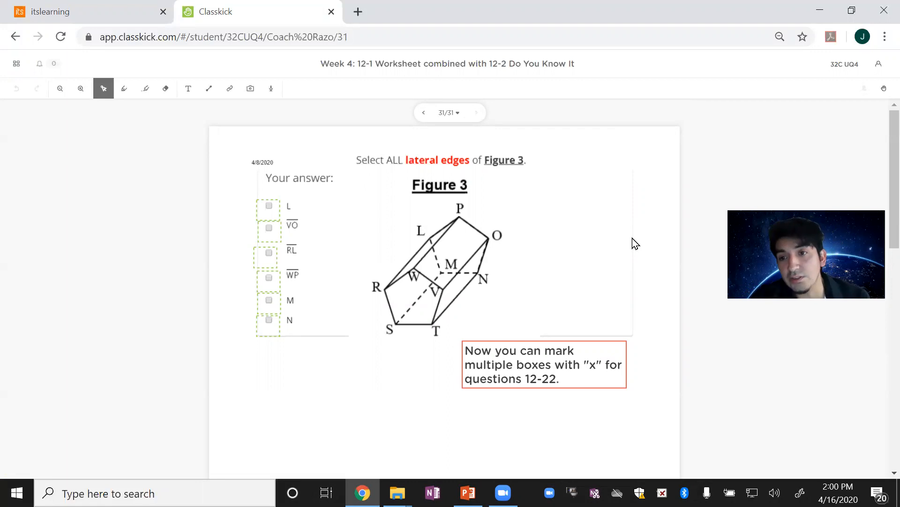
mouse_move(629, 243)
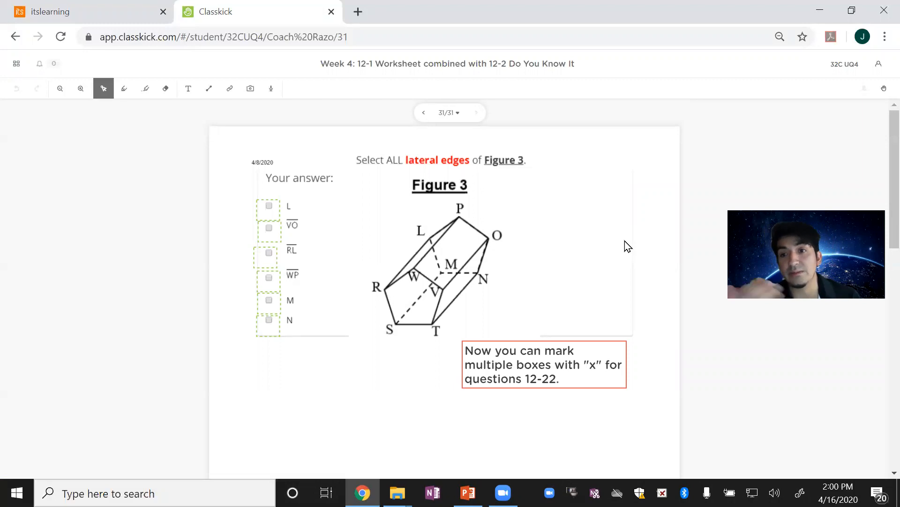
mouse_move(631, 241)
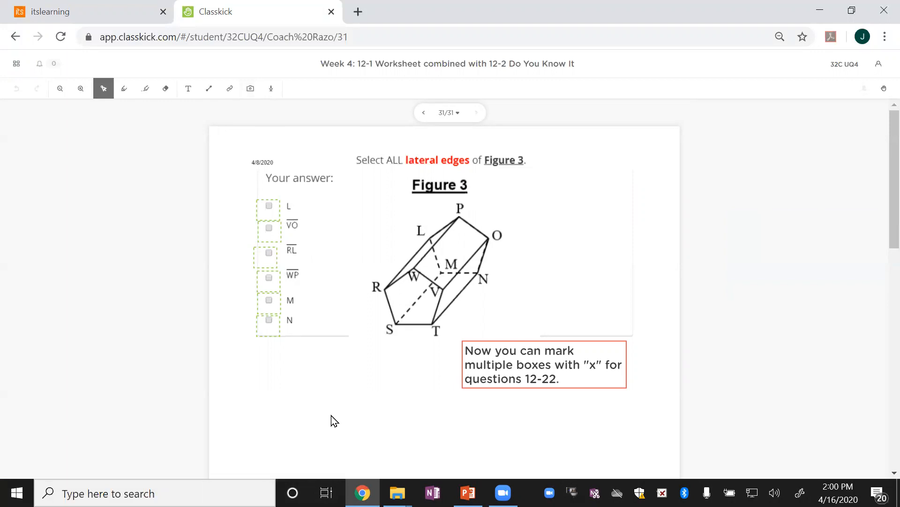
Step: Capture a webcam photo through the image tool's Camera option for page 31
click(250, 88)
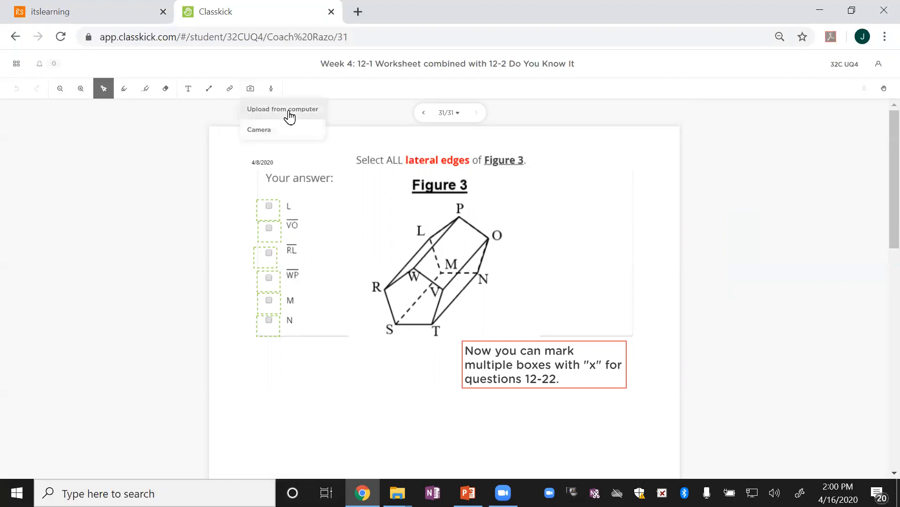
mouse_move(310, 115)
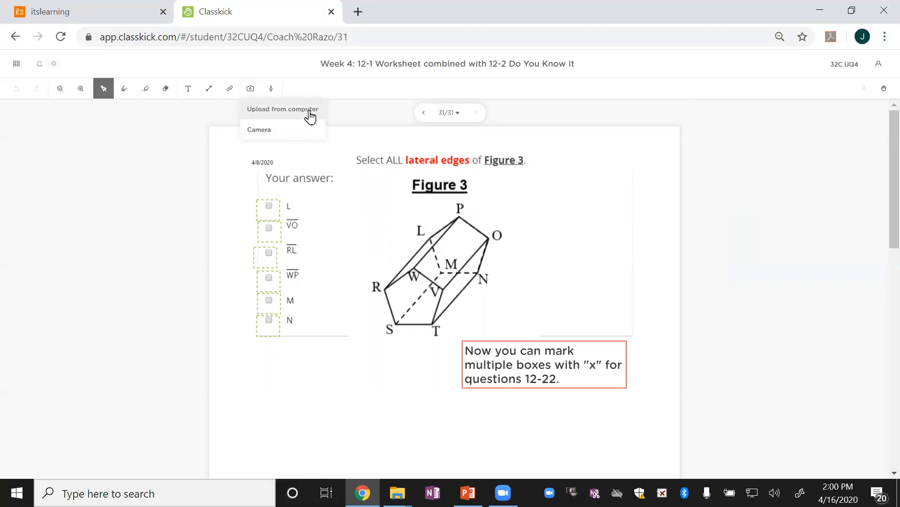
mouse_move(276, 132)
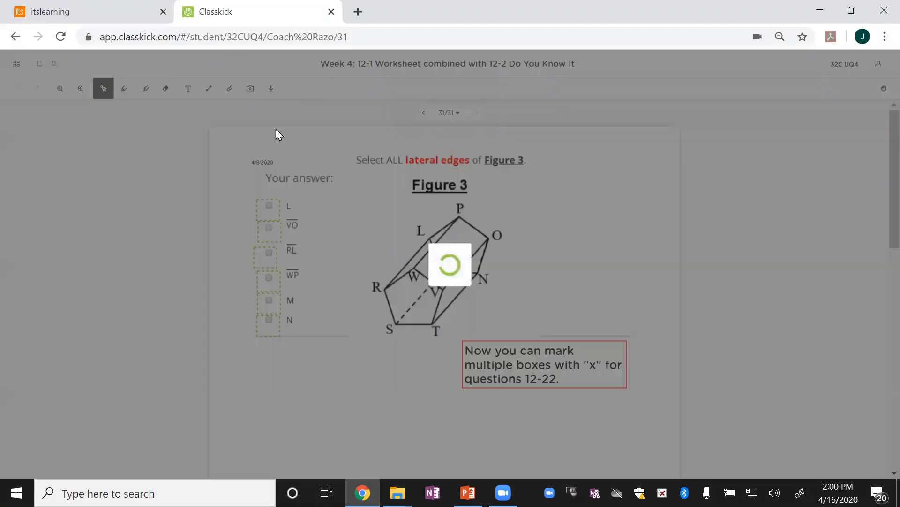
click(250, 88)
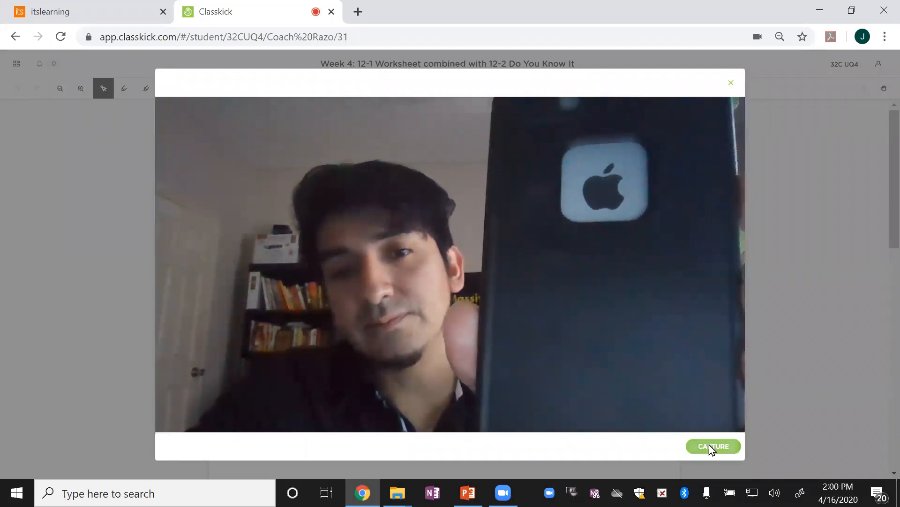
click(713, 447)
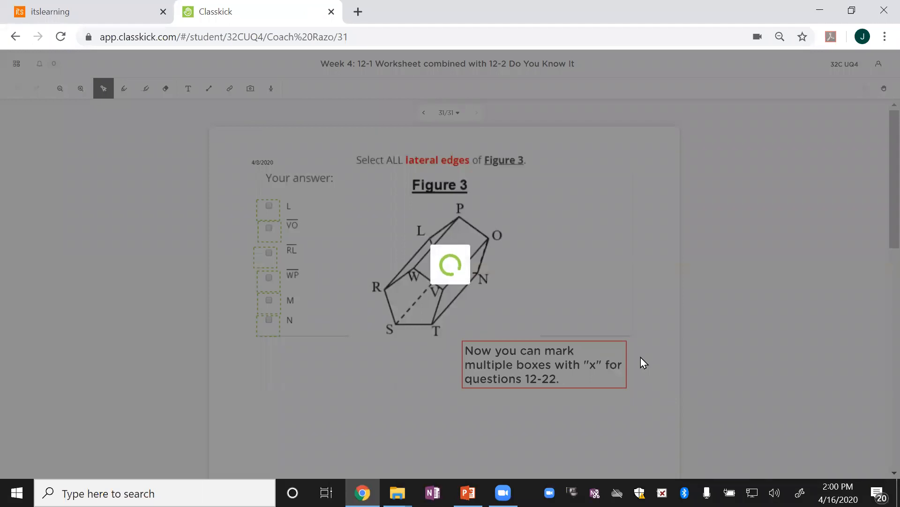
mouse_move(577, 365)
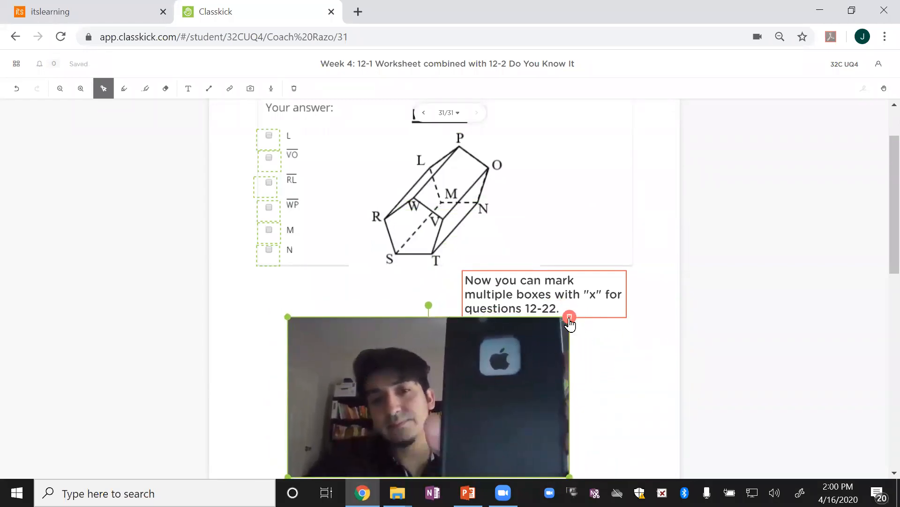
click(569, 318)
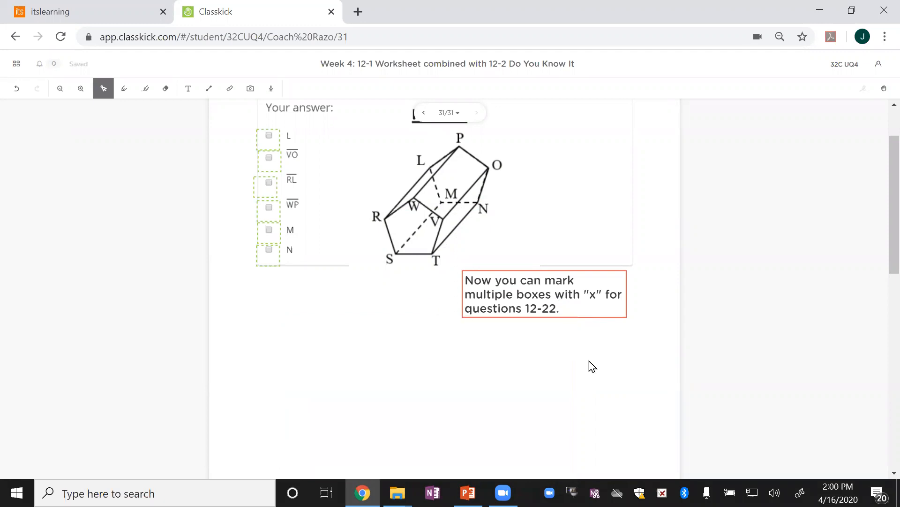
scroll(down, 3)
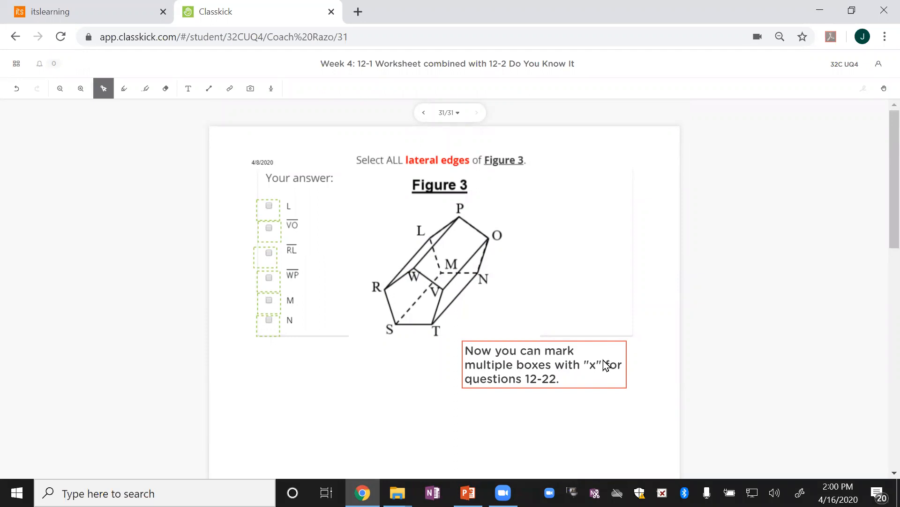
mouse_move(648, 315)
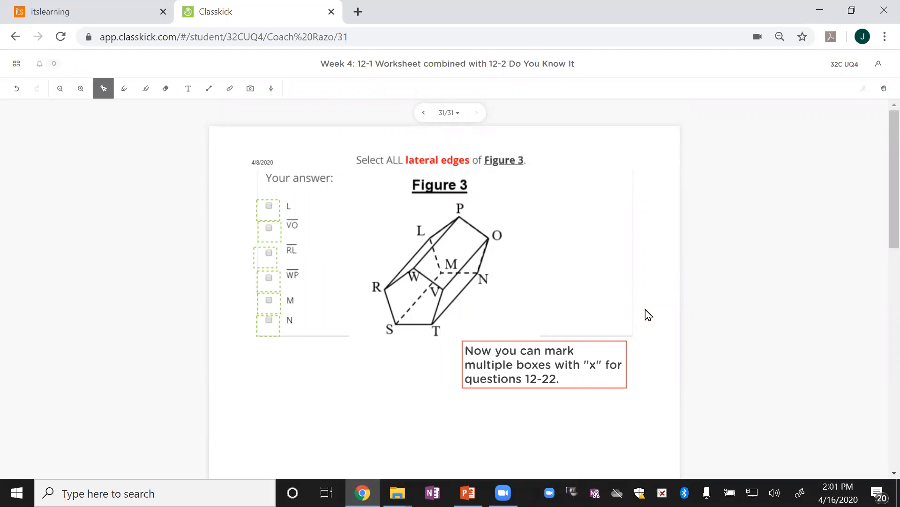
mouse_move(648, 306)
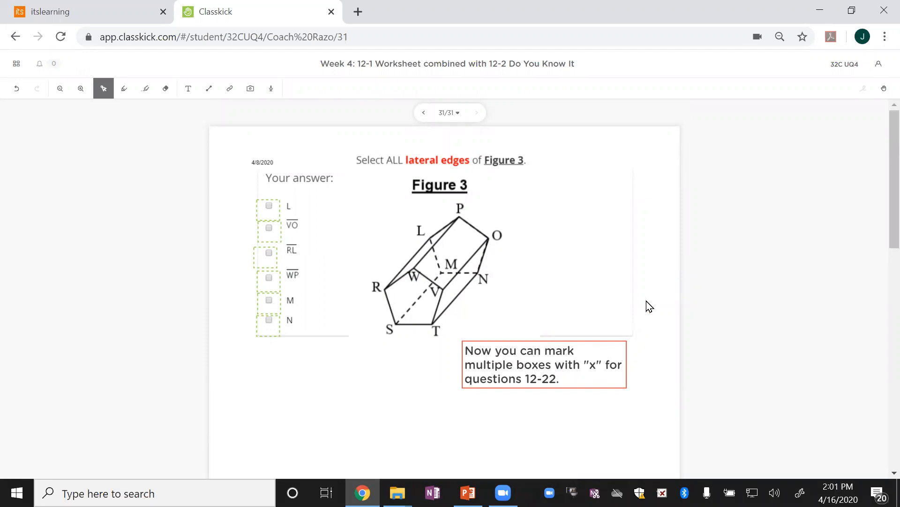
mouse_move(330, 261)
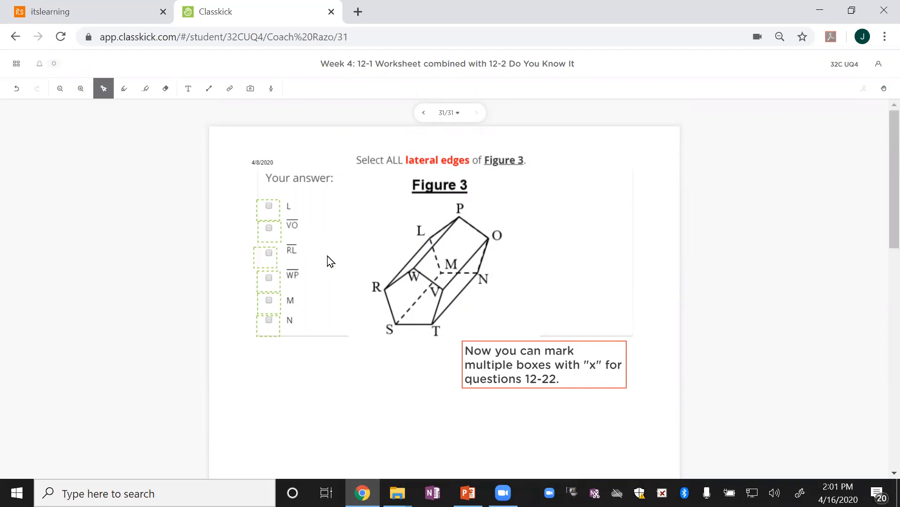
mouse_move(84, 6)
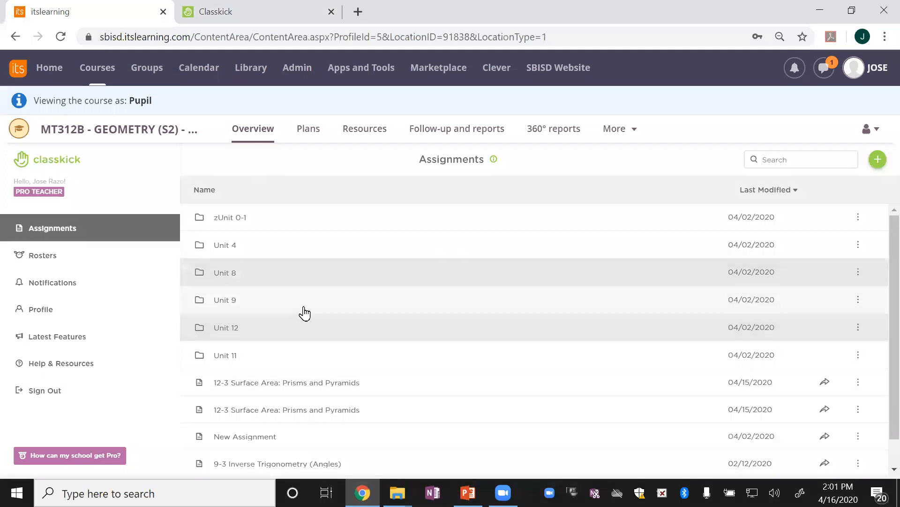
Step: Open the Week 4 worksheet assignment and view the students' submitted work
click(226, 328)
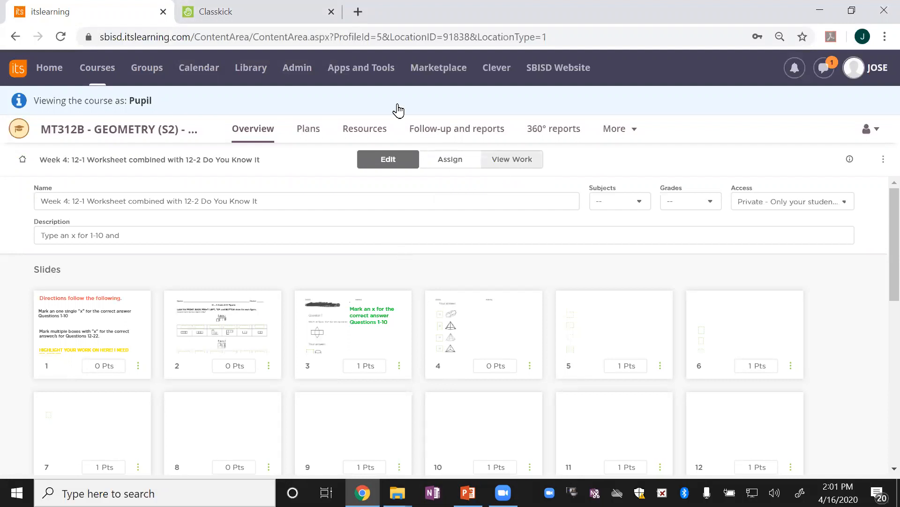
click(510, 160)
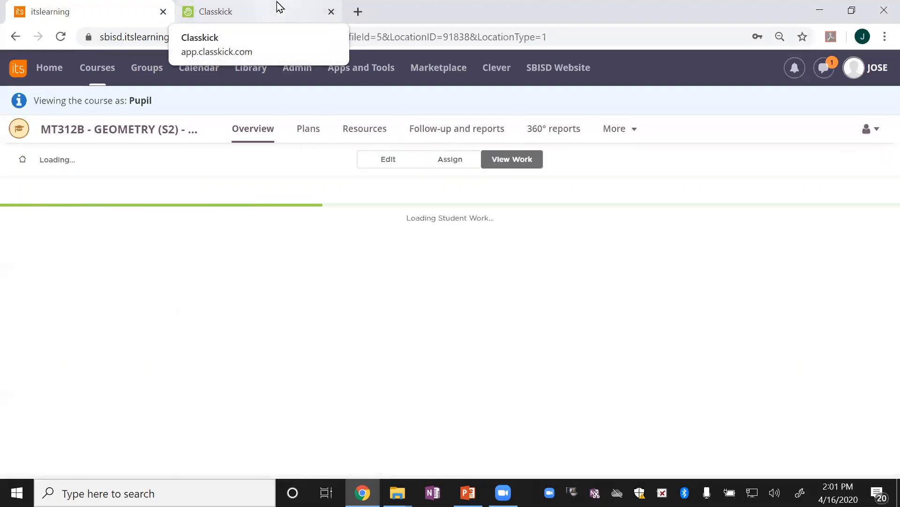